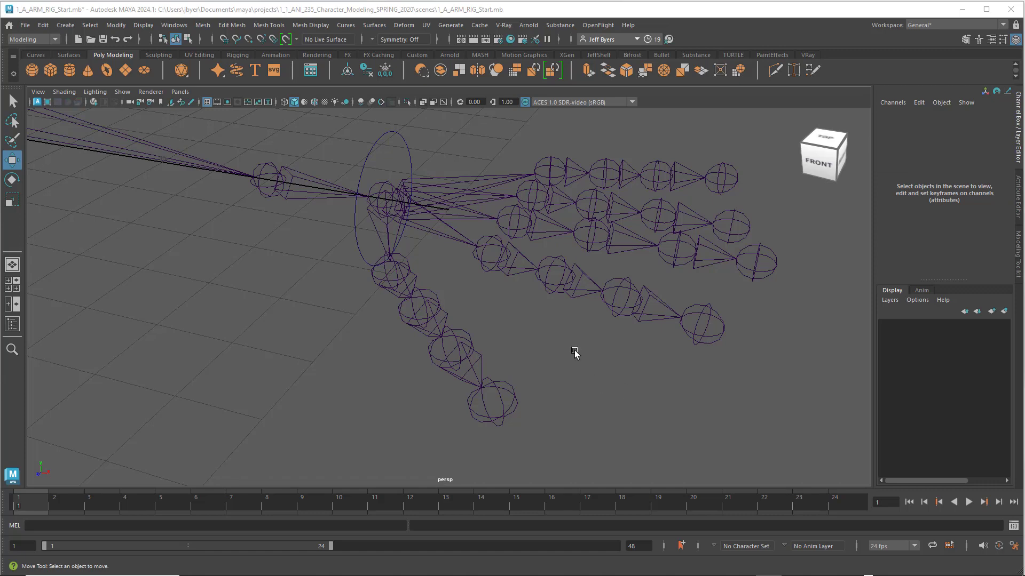
{"action": "mouse_move", "coordinate": [425, 141]}
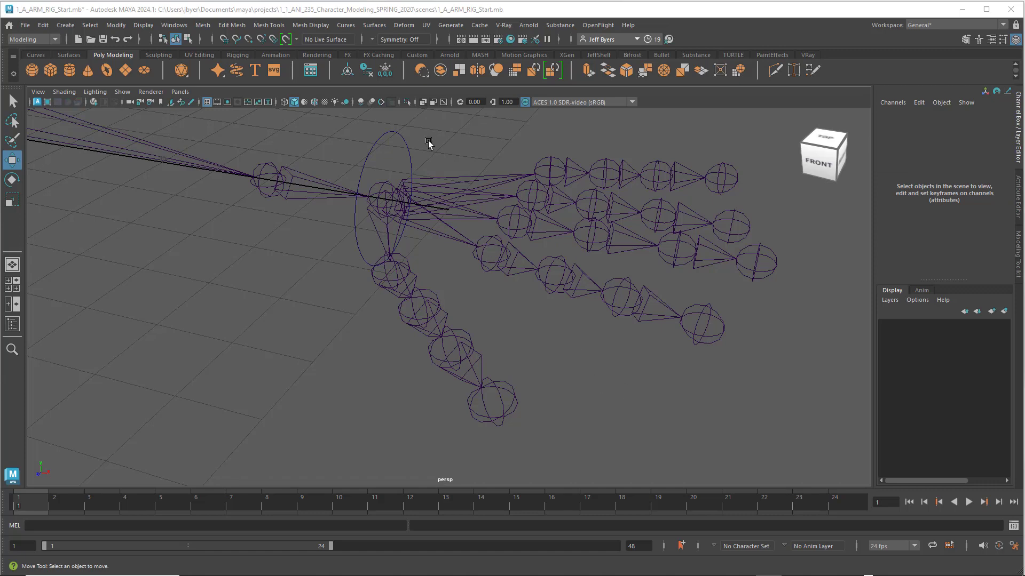
Select the Hand_Control NURBS circle at the wrist of the hand rig.
{"action": "left_click_drag", "start_coordinate": [428, 142], "coordinate": [444, 142]}
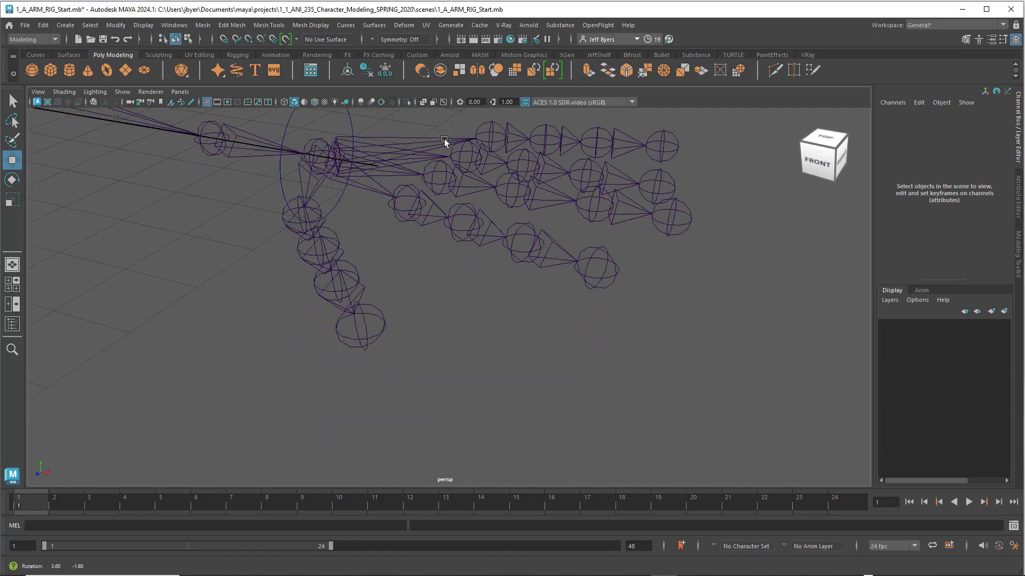
{"action": "left_click_drag", "start_coordinate": [444, 144], "coordinate": [479, 160]}
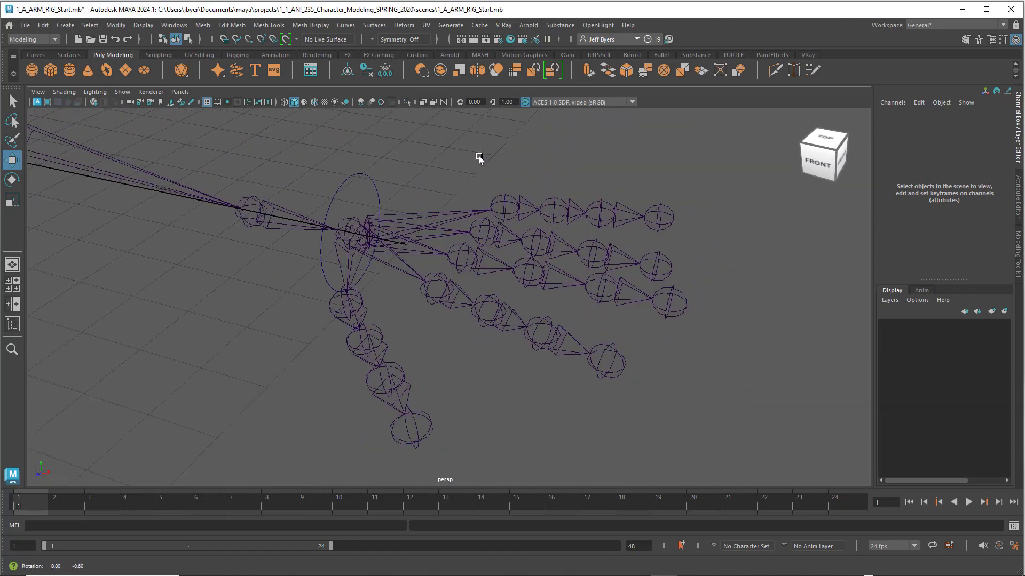
{"action": "left_click", "coordinate": [346, 232]}
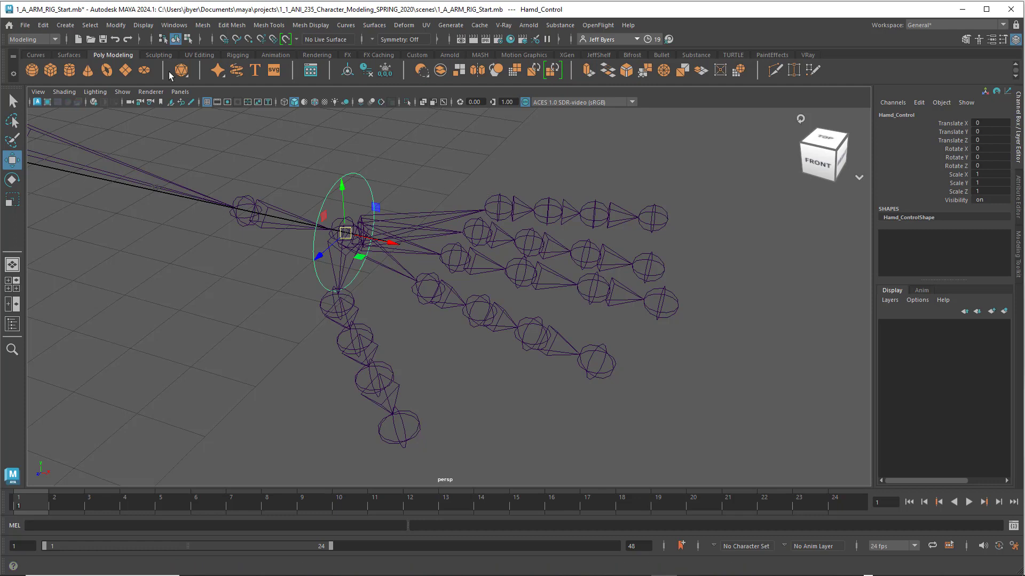
Add a custom attribute to Hand_Control named 'Hand Curl' via Modify > Add Attribute.
{"action": "left_click", "coordinate": [115, 26]}
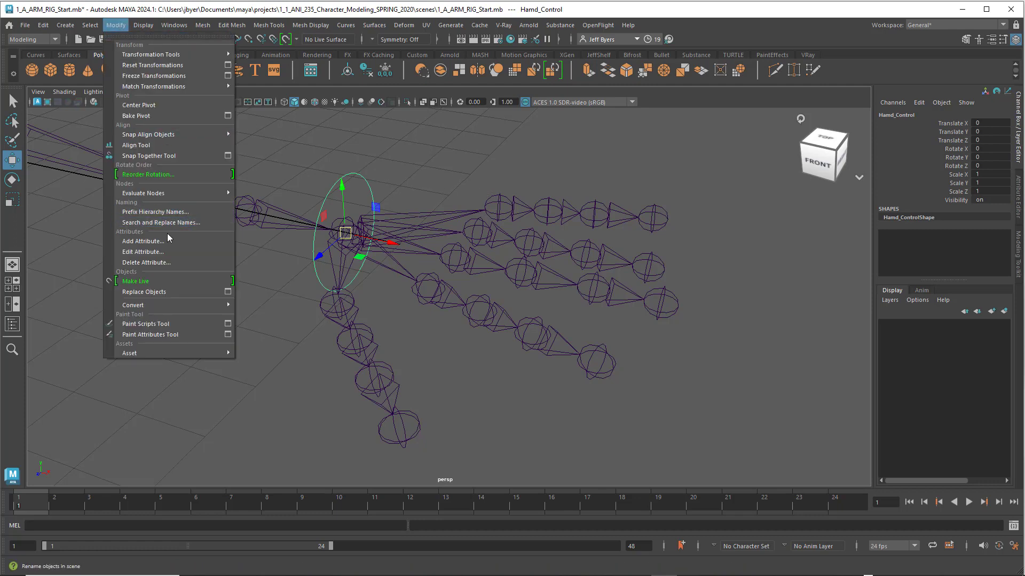
{"action": "left_click", "coordinate": [142, 241]}
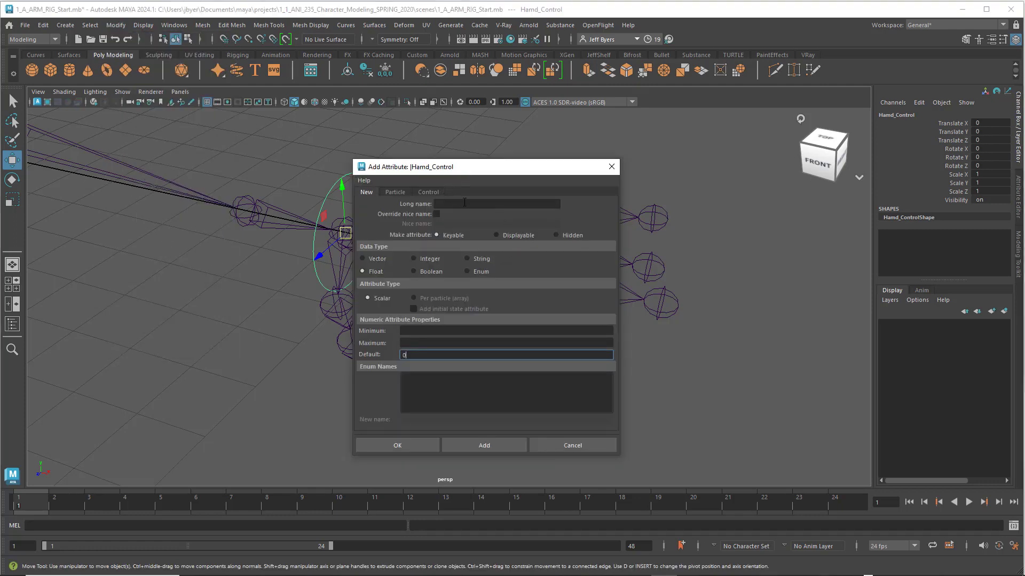
{"action": "left_click", "coordinate": [495, 203]}
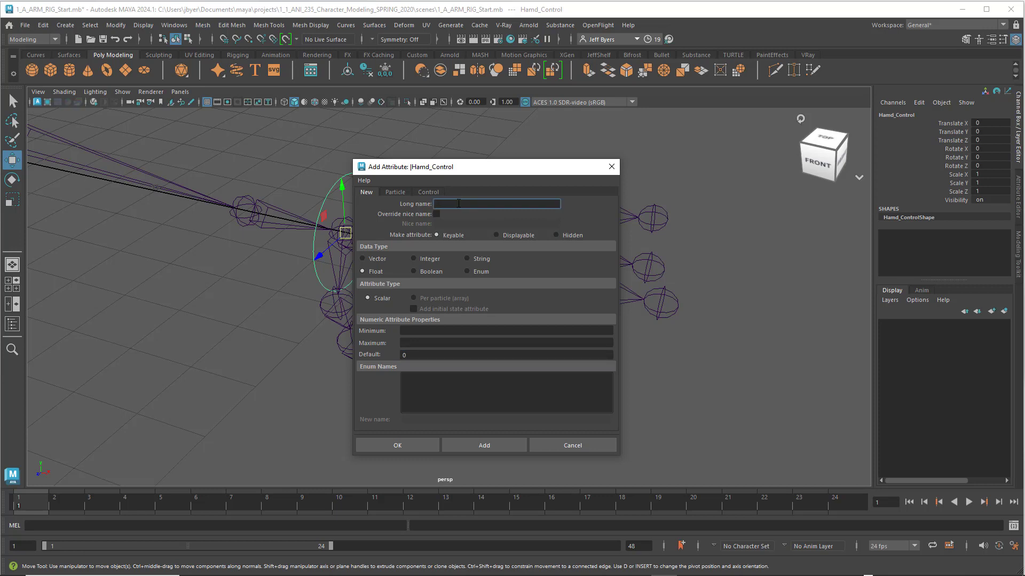
{"action": "type", "text": "Hand Curl"}
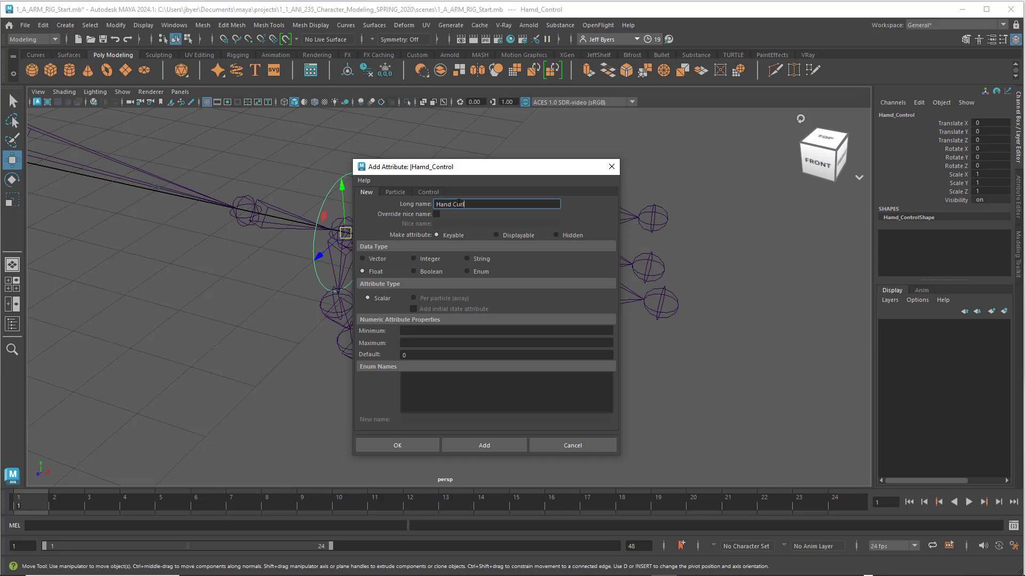
Give Hand Curl a minimum of -10 and maximum of 10 and create it.
{"action": "left_click", "coordinate": [506, 331]}
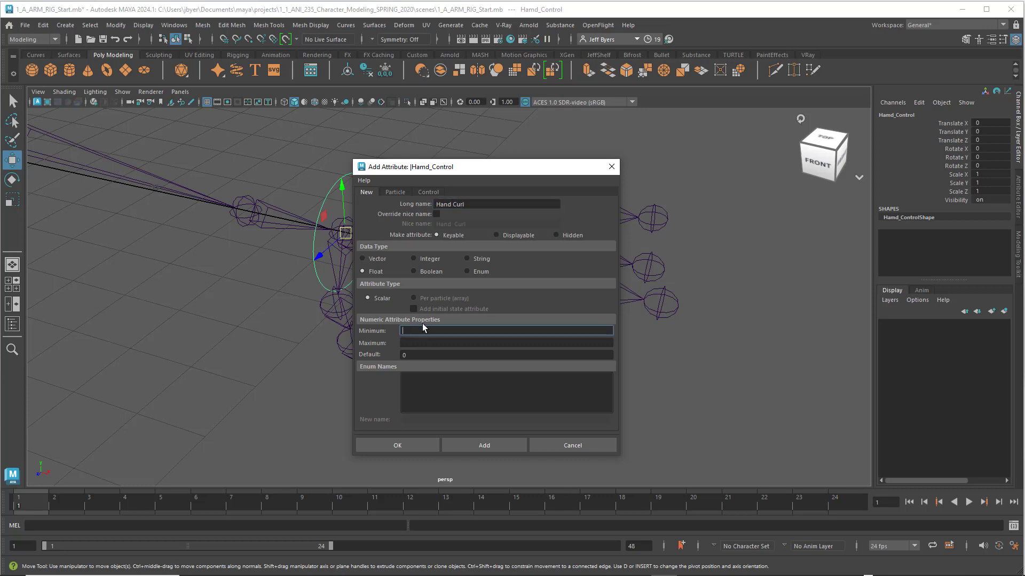
{"action": "type", "text": "-10"}
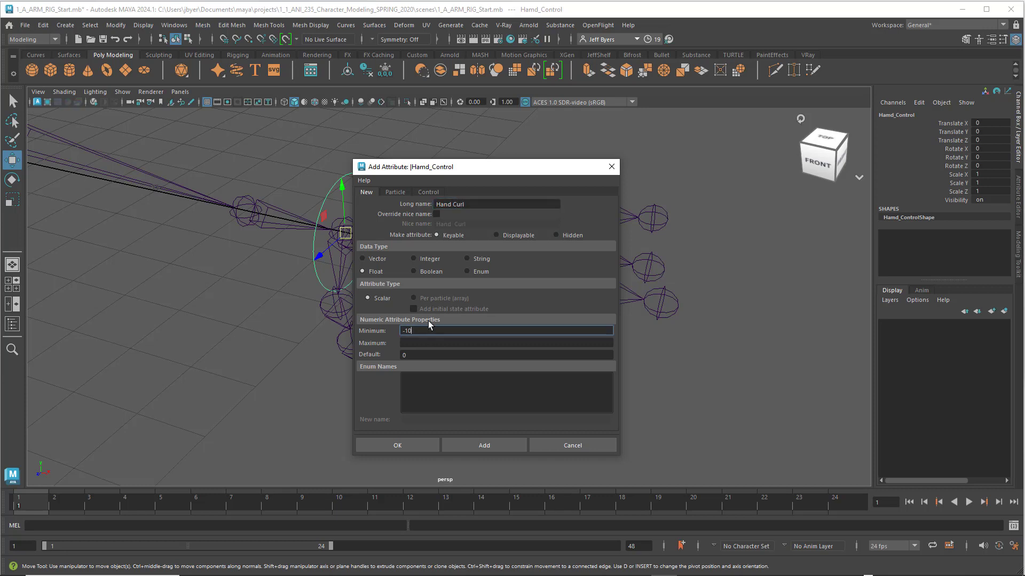
{"action": "left_click", "coordinate": [506, 342]}
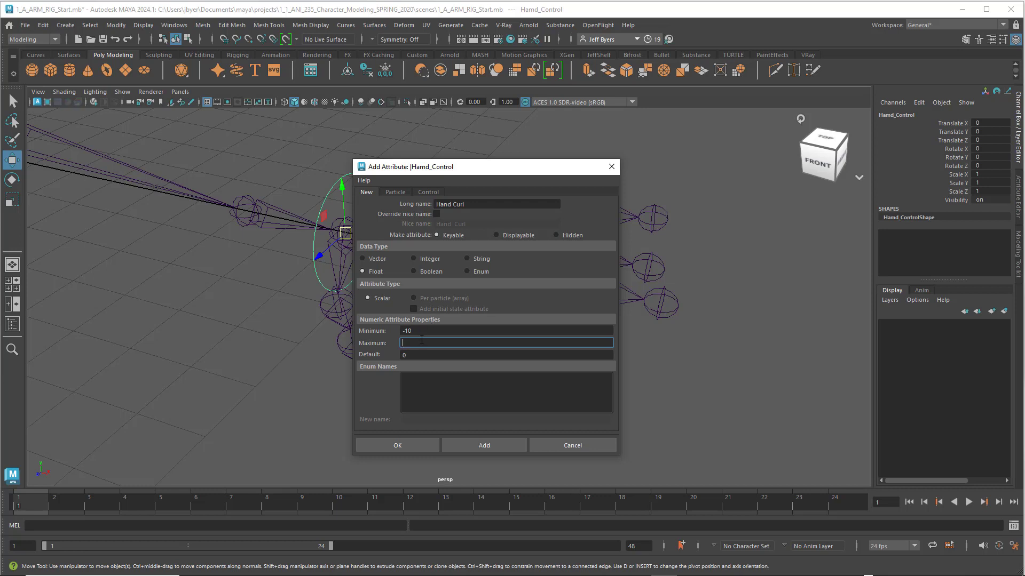
{"action": "type", "text": "10"}
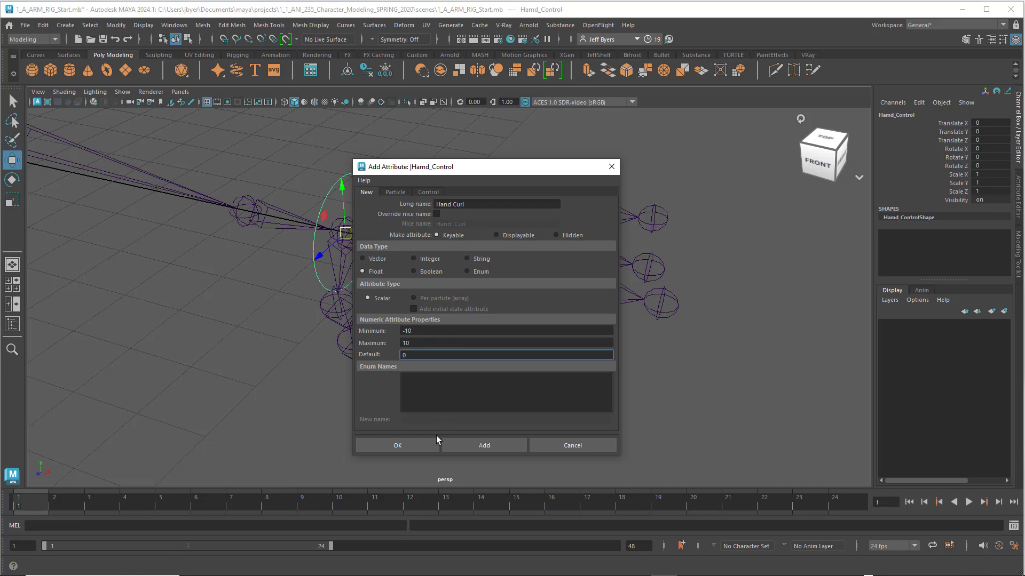
{"action": "left_click", "coordinate": [398, 445]}
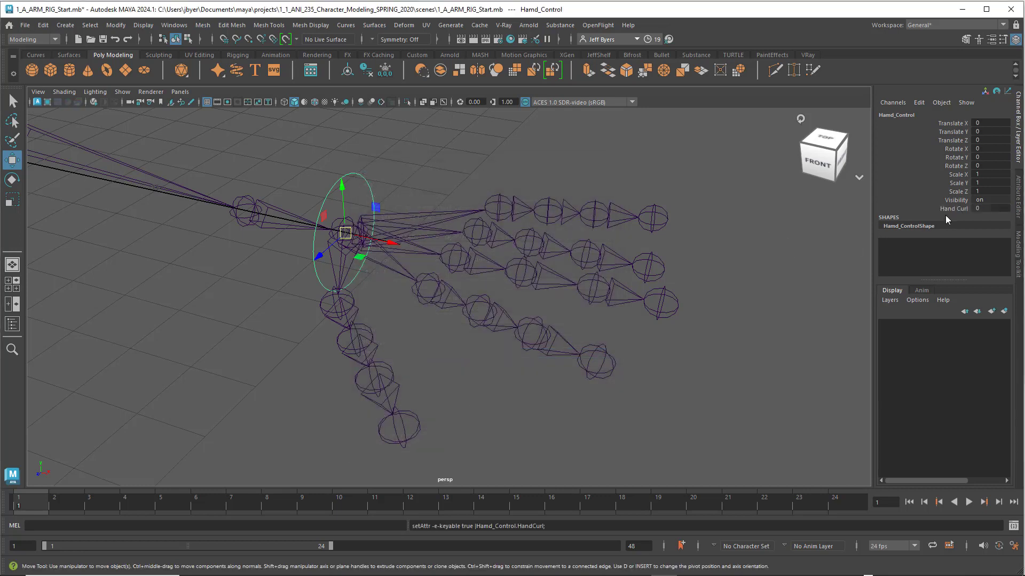
Bring up the Set Driven Key window from the hotbox Key menu.
{"action": "left_click", "coordinate": [954, 209]}
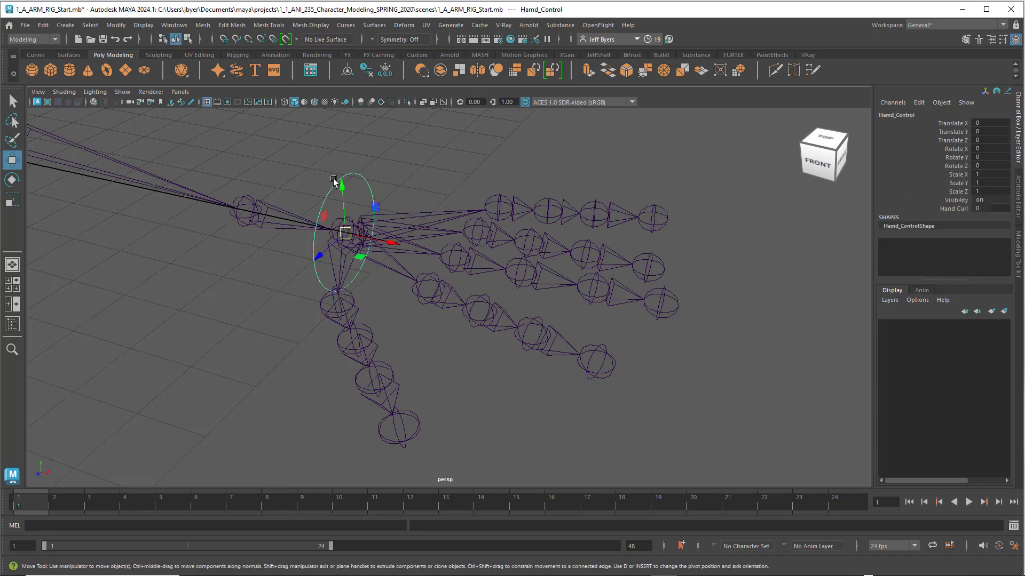
{"action": "key", "text": "space"}
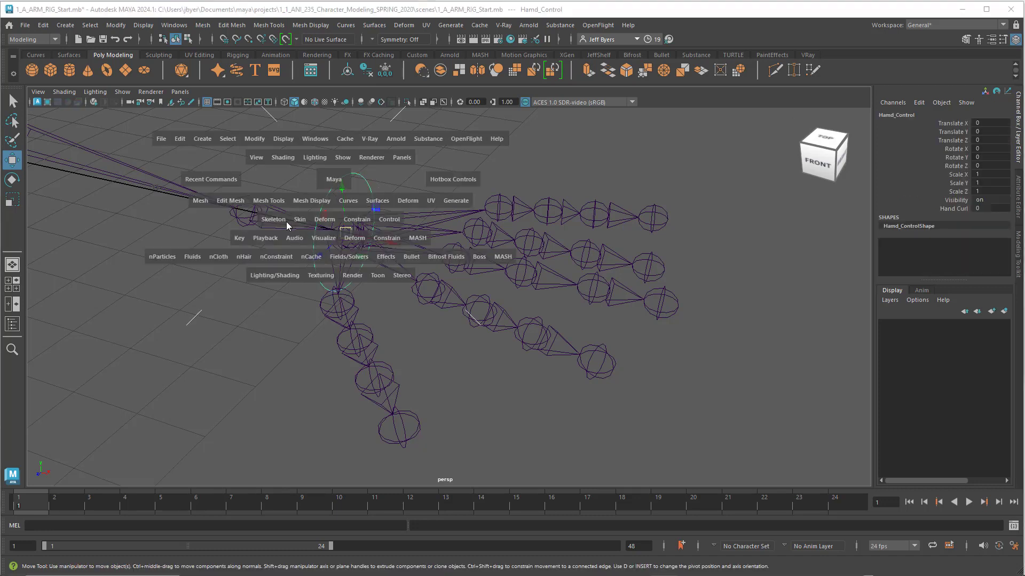
{"action": "left_click", "coordinate": [200, 201]}
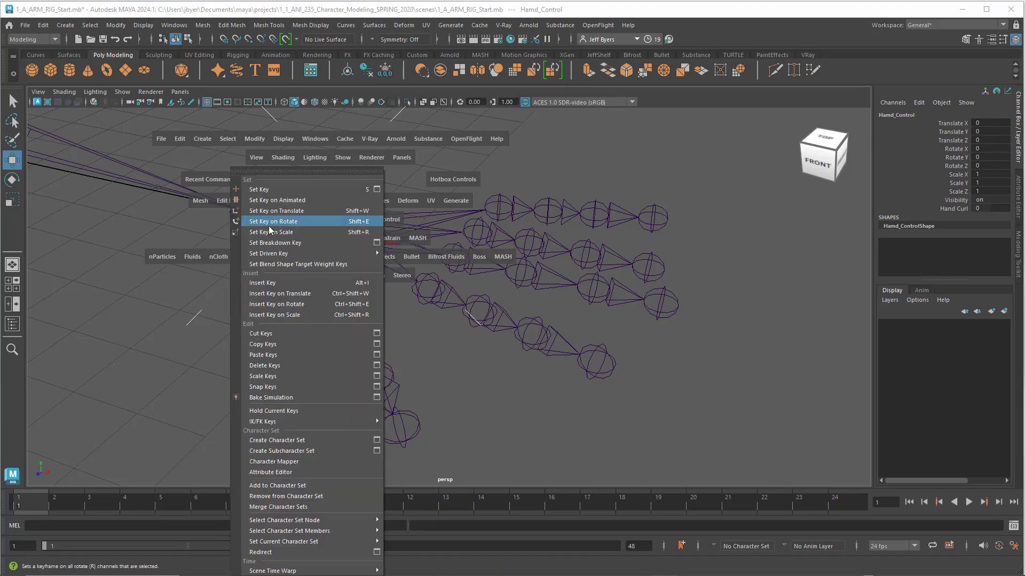
{"action": "mouse_move", "coordinate": [289, 254]}
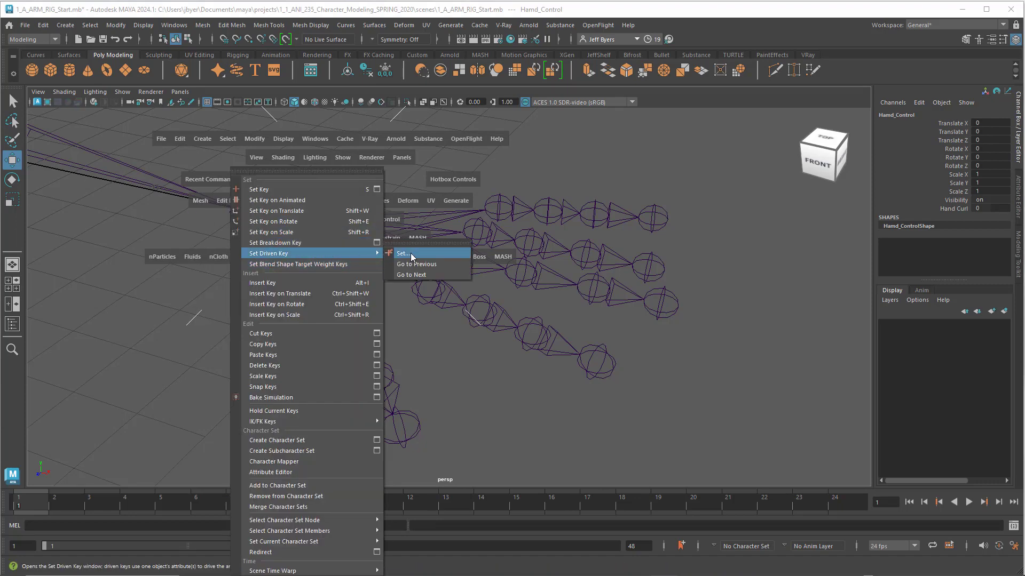
{"action": "left_click", "coordinate": [404, 253]}
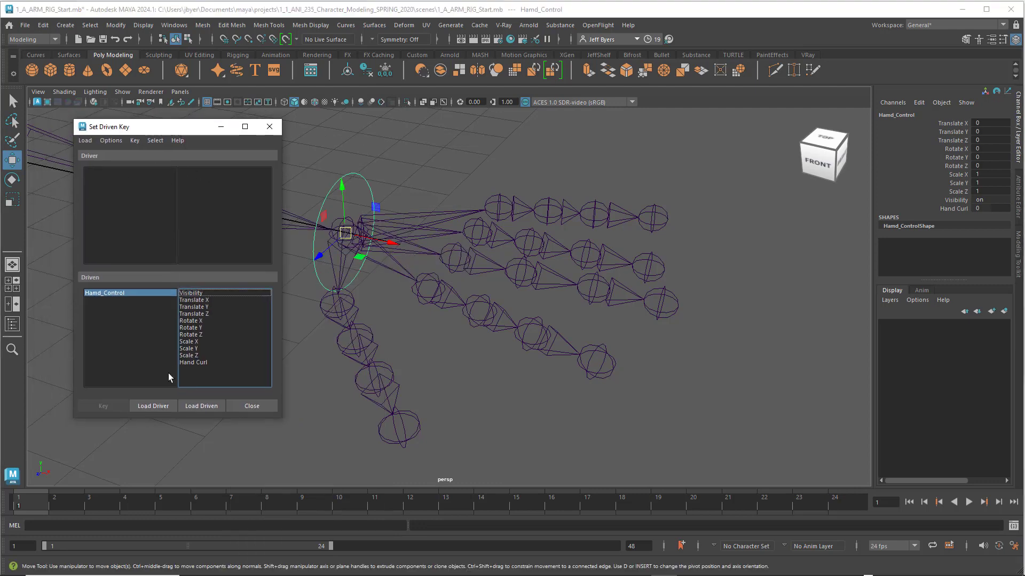
Load Hand_Control as driver and the thumb-to-pinky finger joints as driven.
{"action": "left_click", "coordinate": [153, 406]}
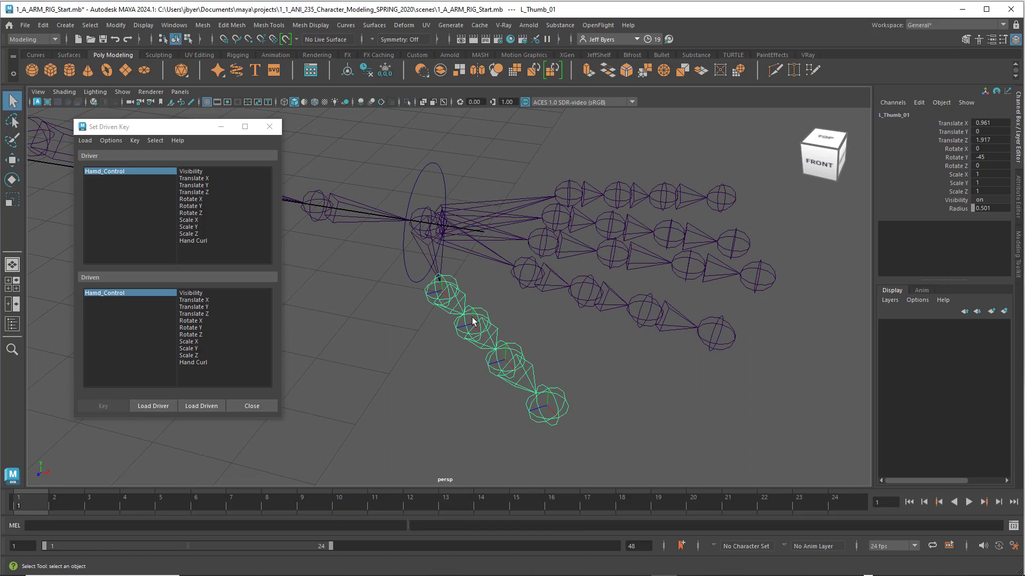
{"action": "left_click", "coordinate": [444, 299]}
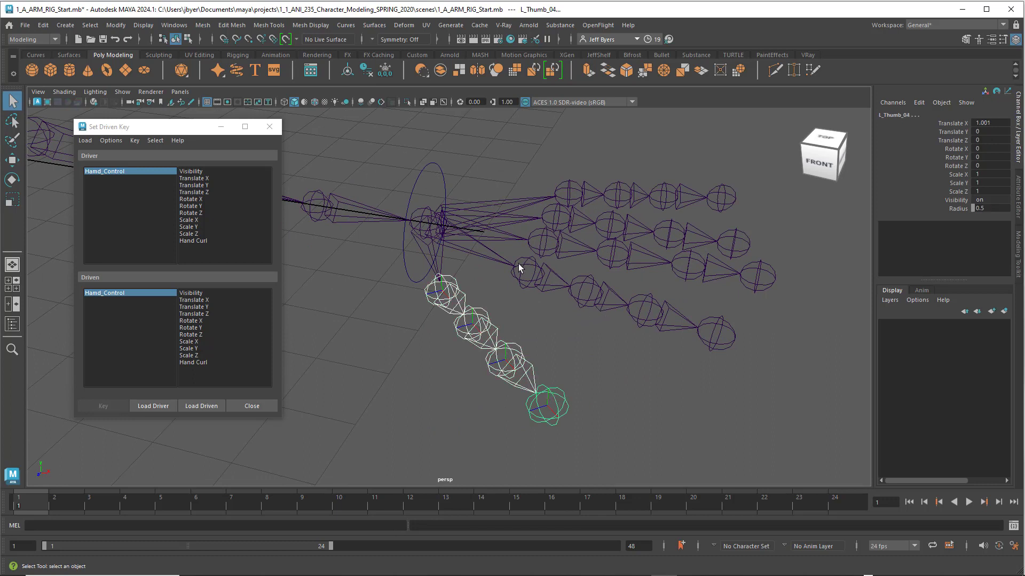
{"action": "left_click", "coordinate": [583, 287]}
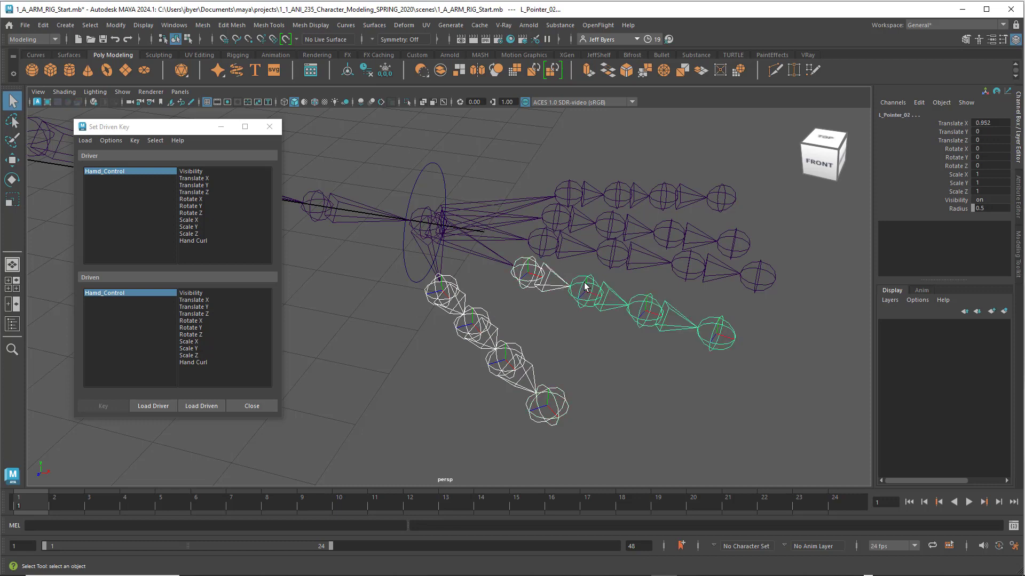
{"action": "left_click", "coordinate": [717, 331]}
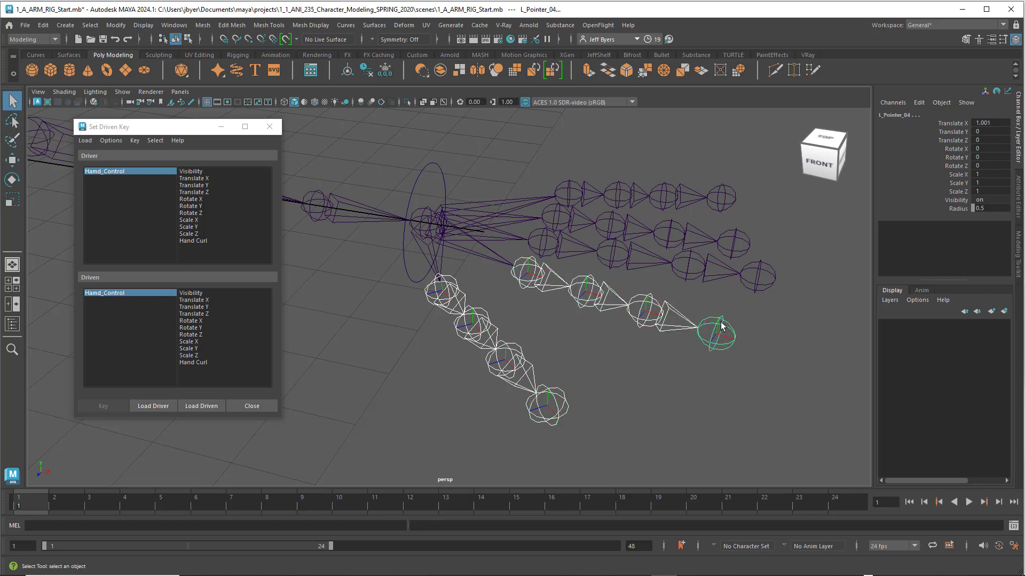
{"action": "left_click", "coordinate": [616, 250]}
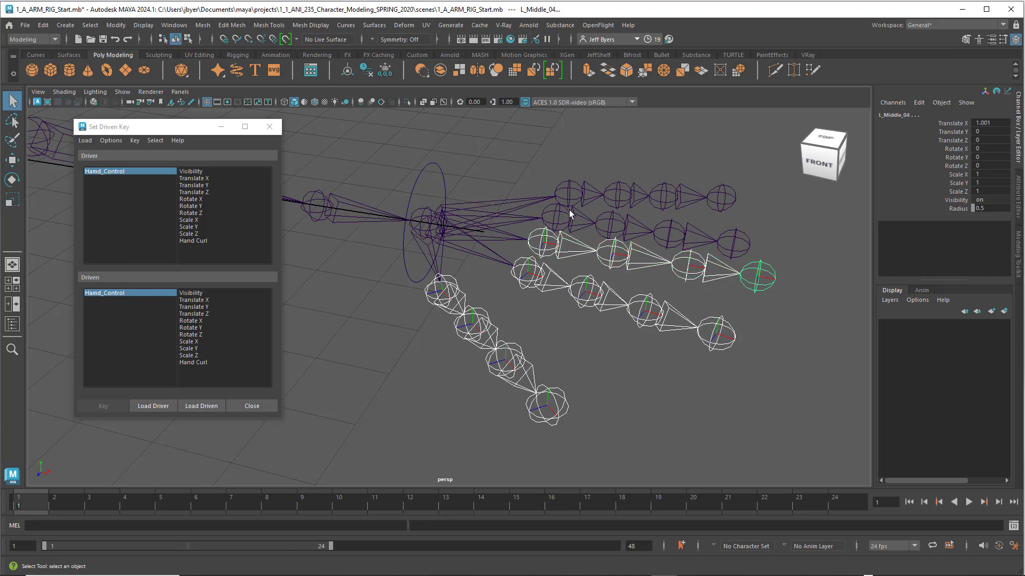
{"action": "left_click", "coordinate": [670, 232]}
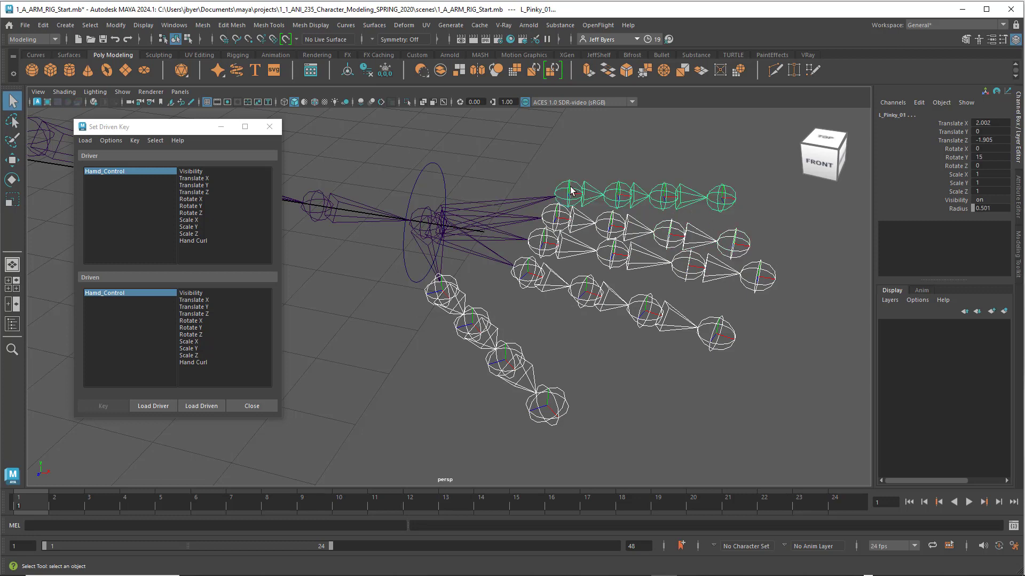
{"action": "left_click", "coordinate": [676, 197]}
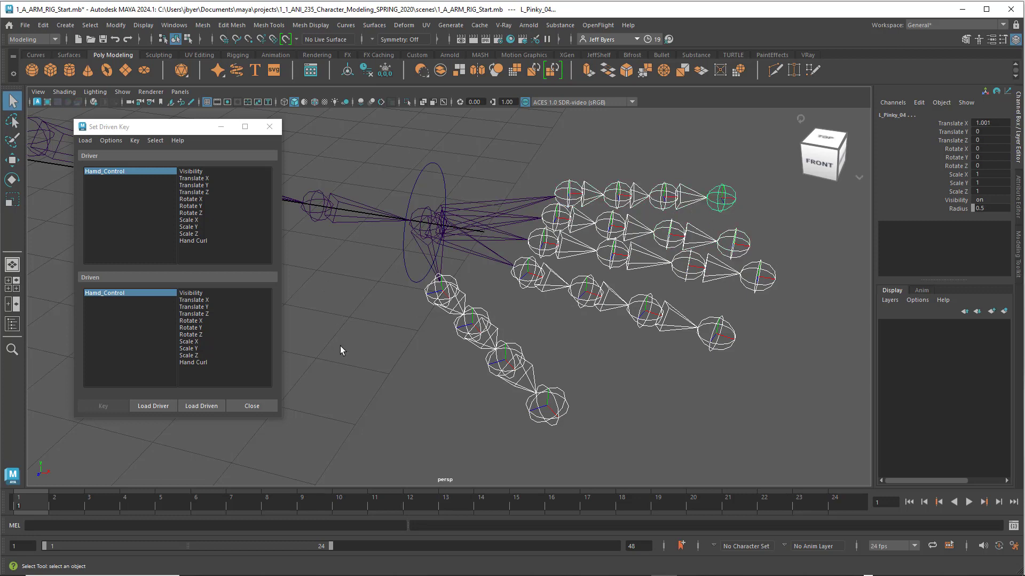
{"action": "left_click", "coordinate": [200, 405]}
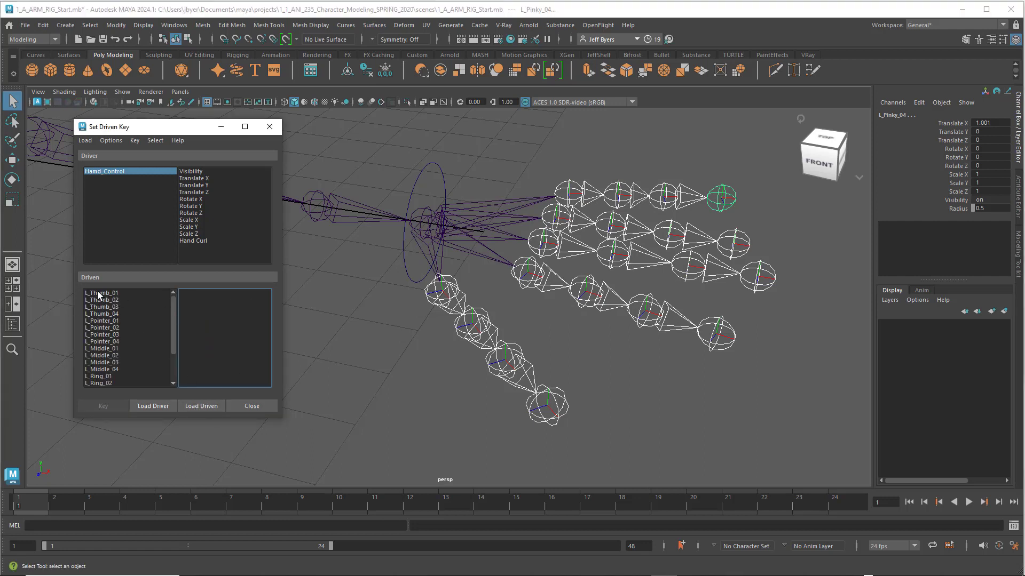
Drive the finger joints' Rotate X/Y/Z from Hand Curl and key the open-hand pose.
{"action": "left_click", "coordinate": [101, 297]}
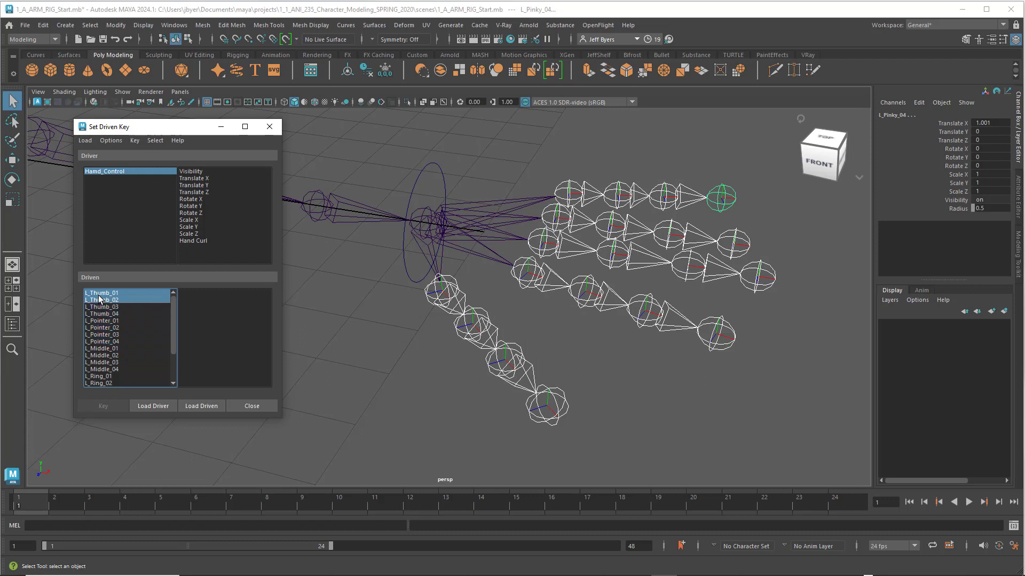
{"action": "left_click", "coordinate": [100, 292]}
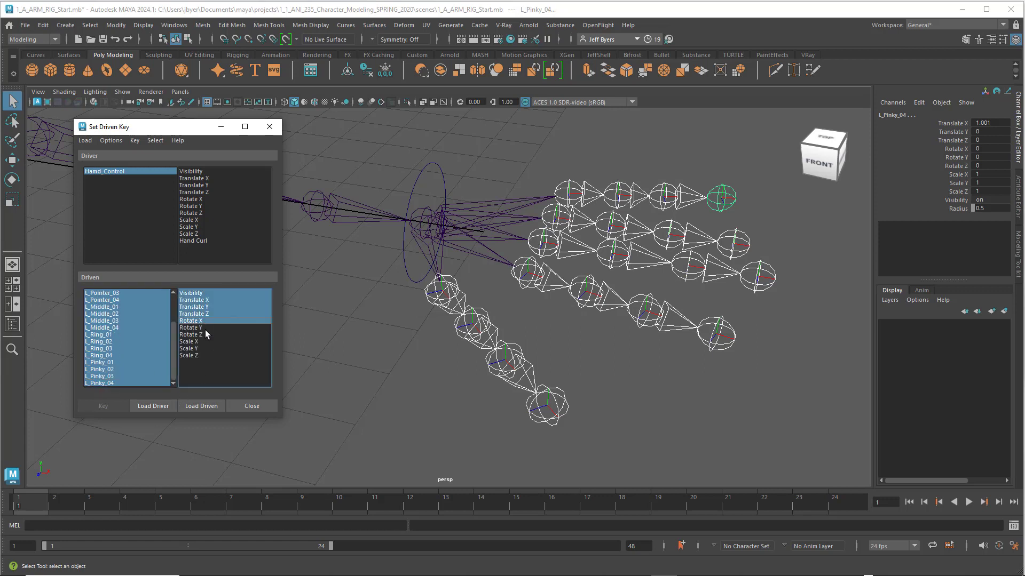
{"action": "left_click", "coordinate": [190, 320]}
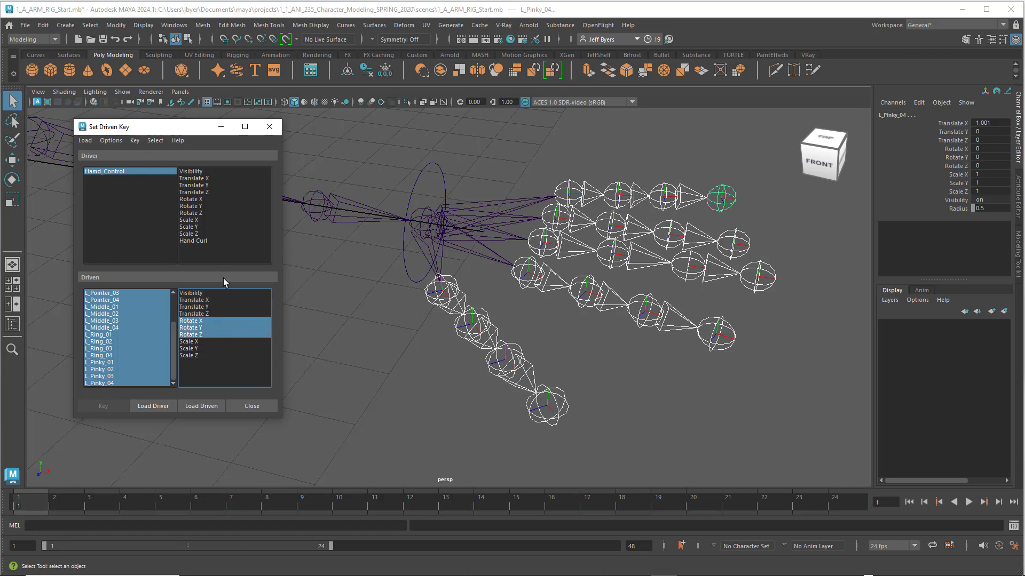
{"action": "left_click", "coordinate": [193, 241]}
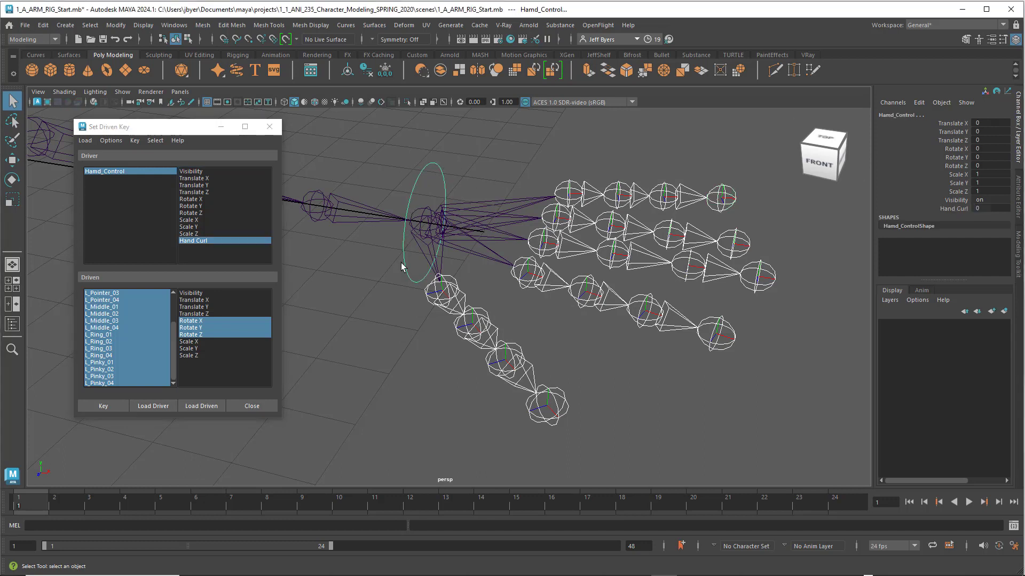
{"action": "mouse_move", "coordinate": [556, 297]}
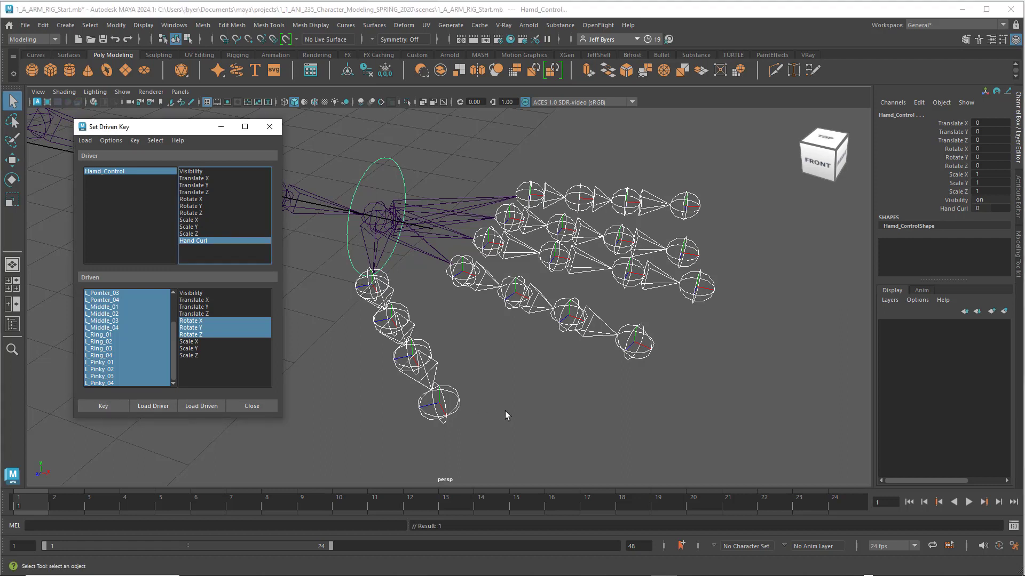
{"action": "mouse_move", "coordinate": [464, 210]}
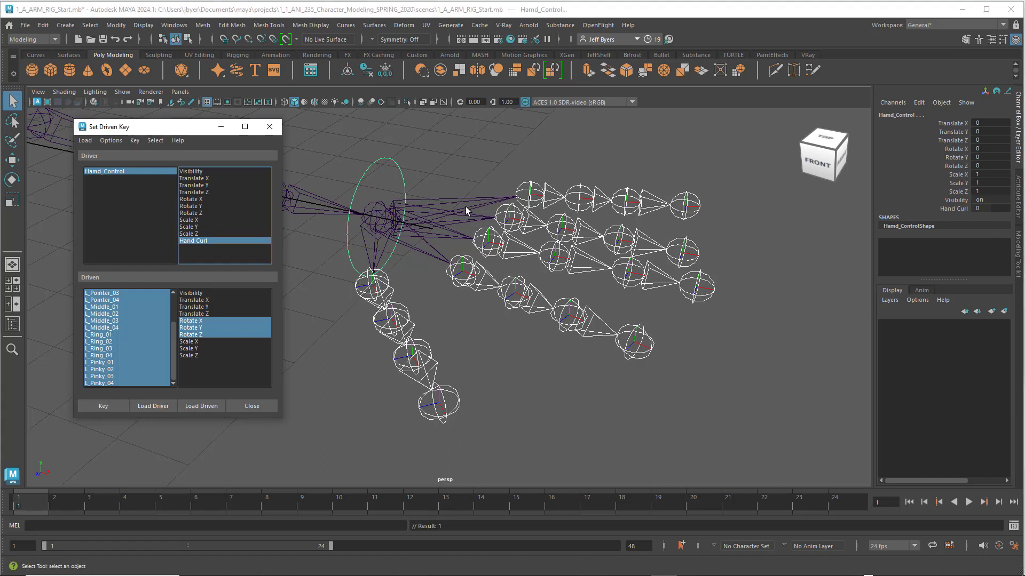
{"action": "mouse_move", "coordinate": [401, 171]}
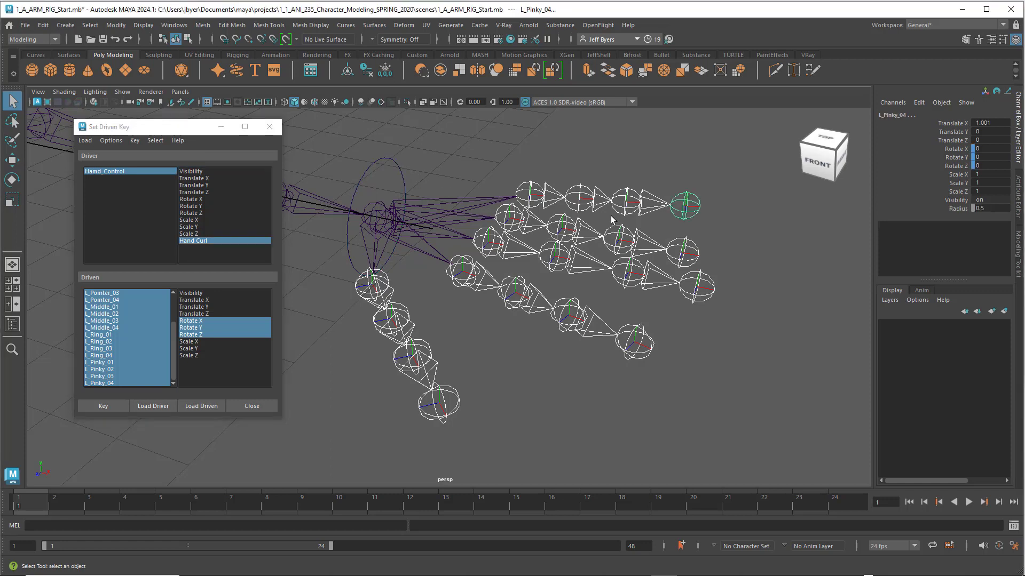
{"action": "mouse_move", "coordinate": [568, 170]}
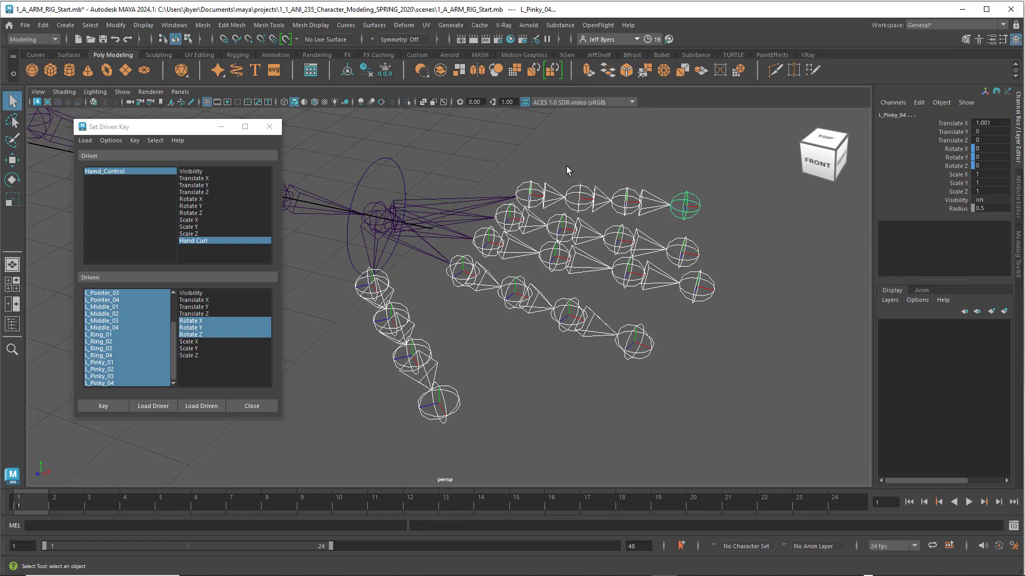
Set Hand Curl to 10 and rotate the finger joints into a curled fist.
{"action": "left_click_drag", "start_coordinate": [683, 206], "coordinate": [724, 209]}
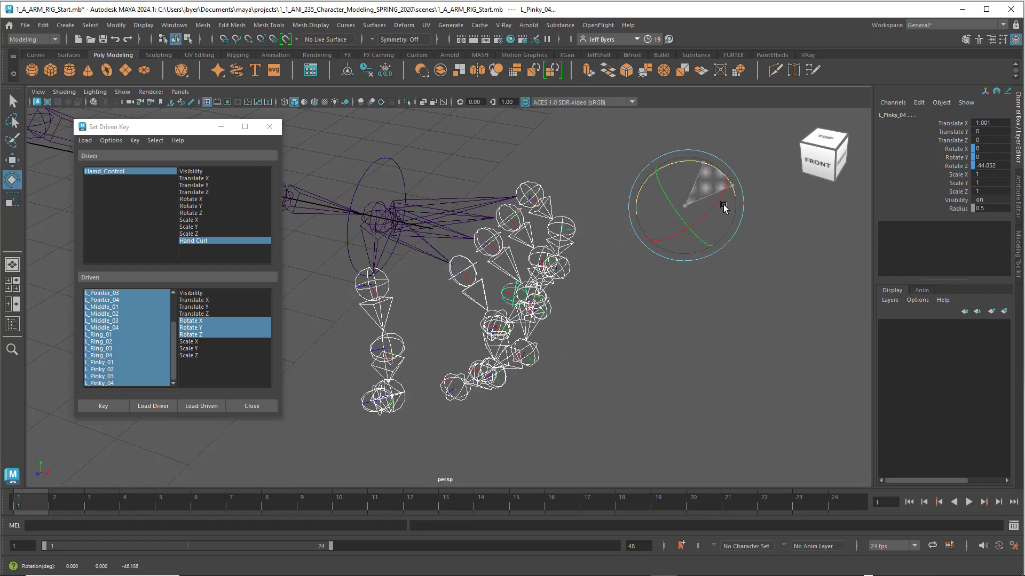
{"action": "left_click_drag", "start_coordinate": [721, 208], "coordinate": [726, 217]}
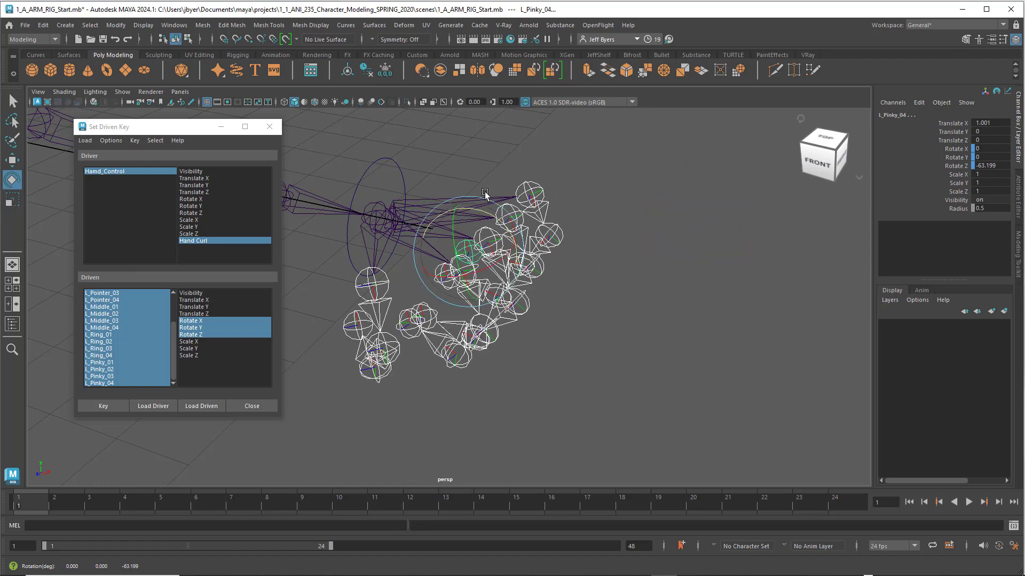
{"action": "mouse_move", "coordinate": [404, 166]}
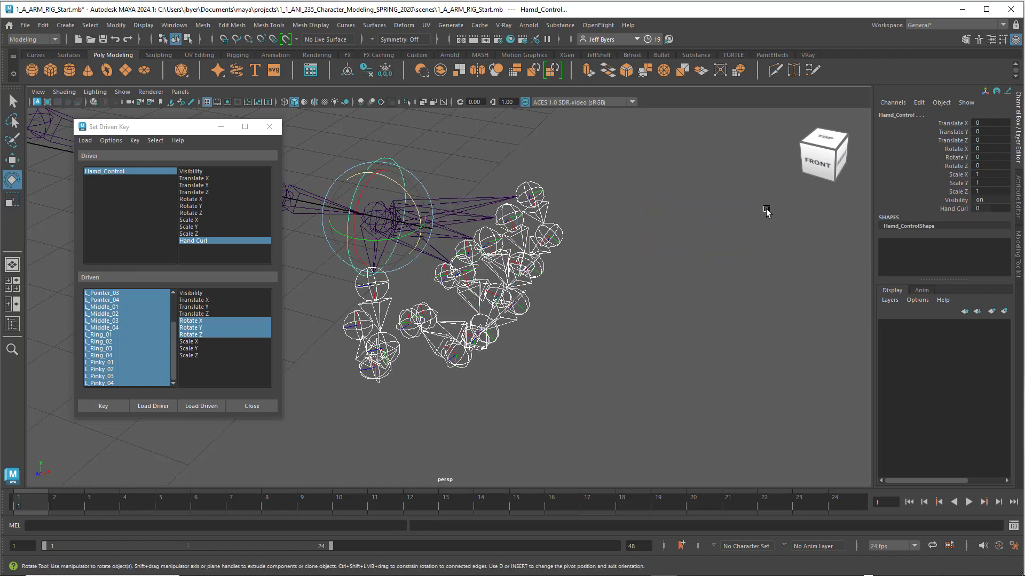
{"action": "left_click", "coordinate": [988, 208]}
{"action": "type", "text": "10"}
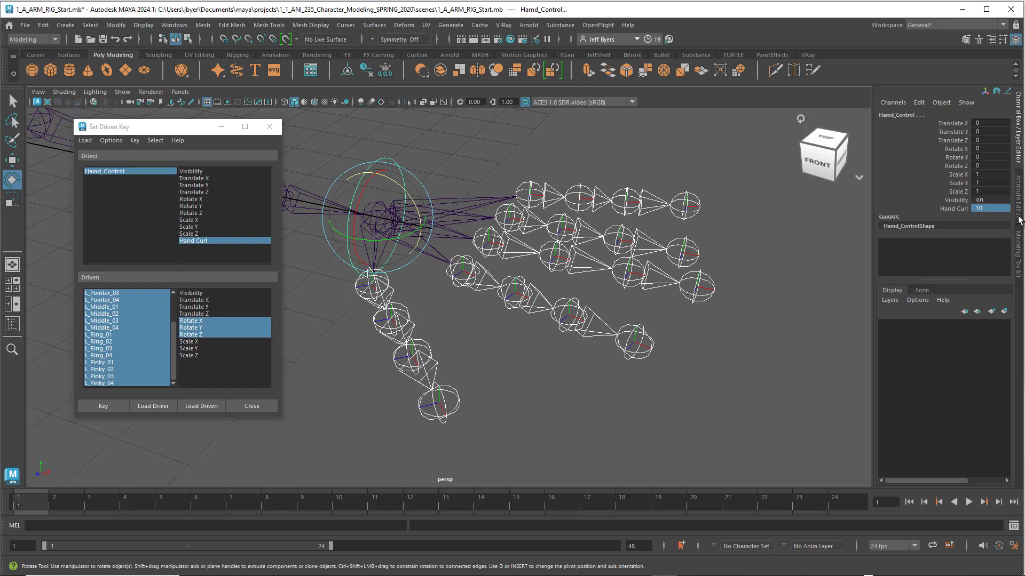
{"action": "mouse_move", "coordinate": [593, 161]}
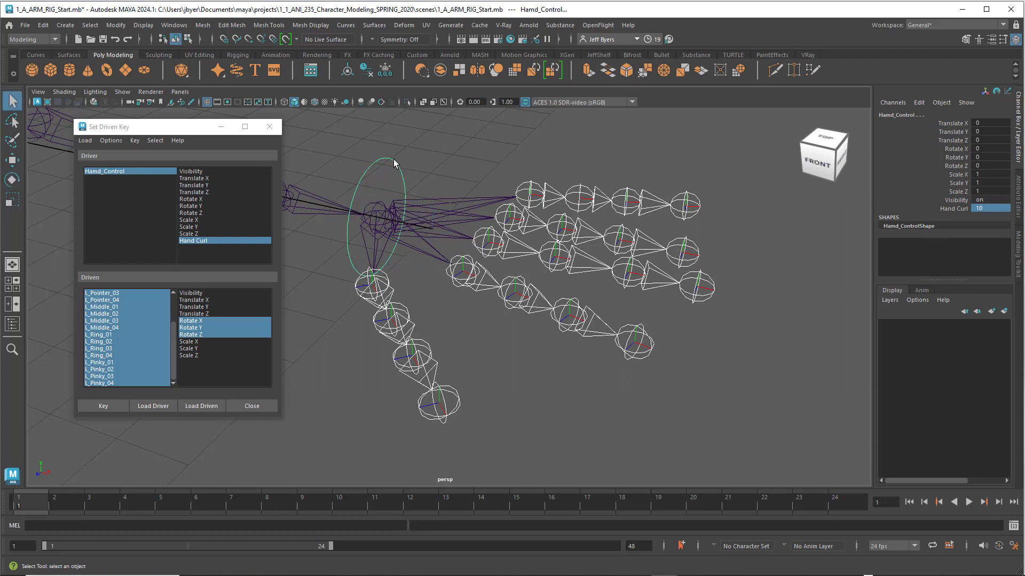
{"action": "left_click", "coordinate": [685, 204]}
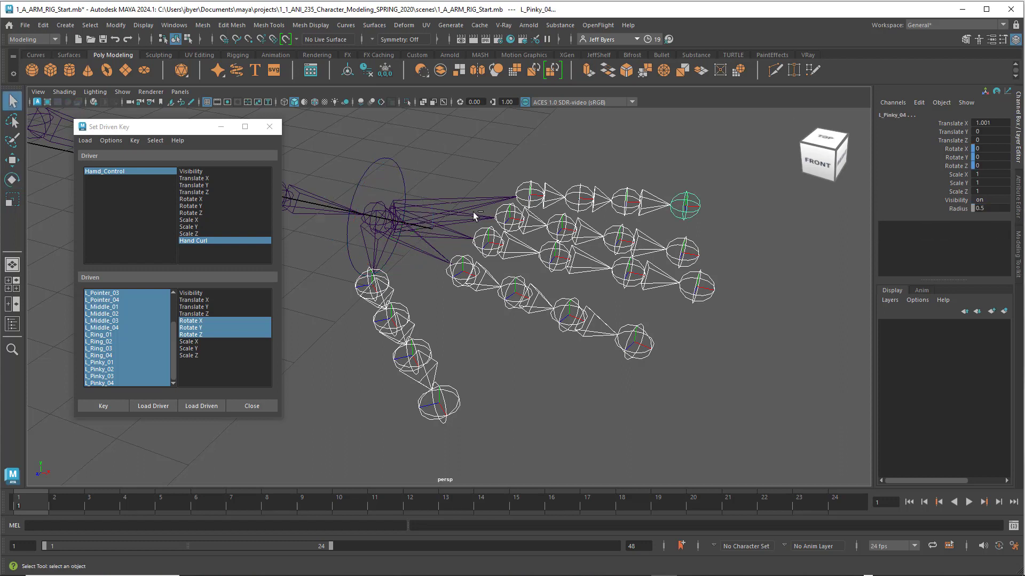
{"action": "mouse_move", "coordinate": [726, 203]}
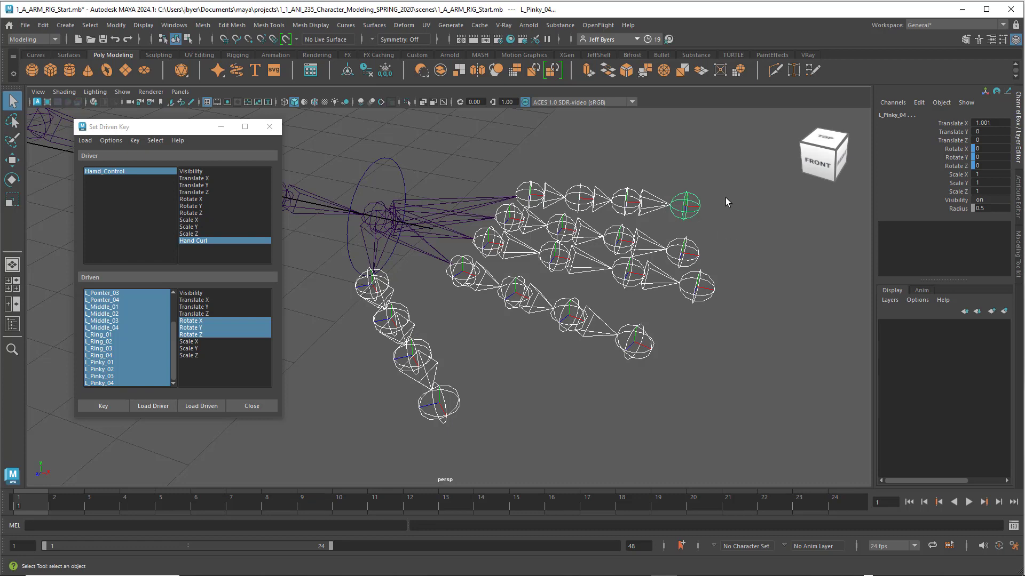
{"action": "left_click_drag", "start_coordinate": [683, 203], "coordinate": [726, 212]}
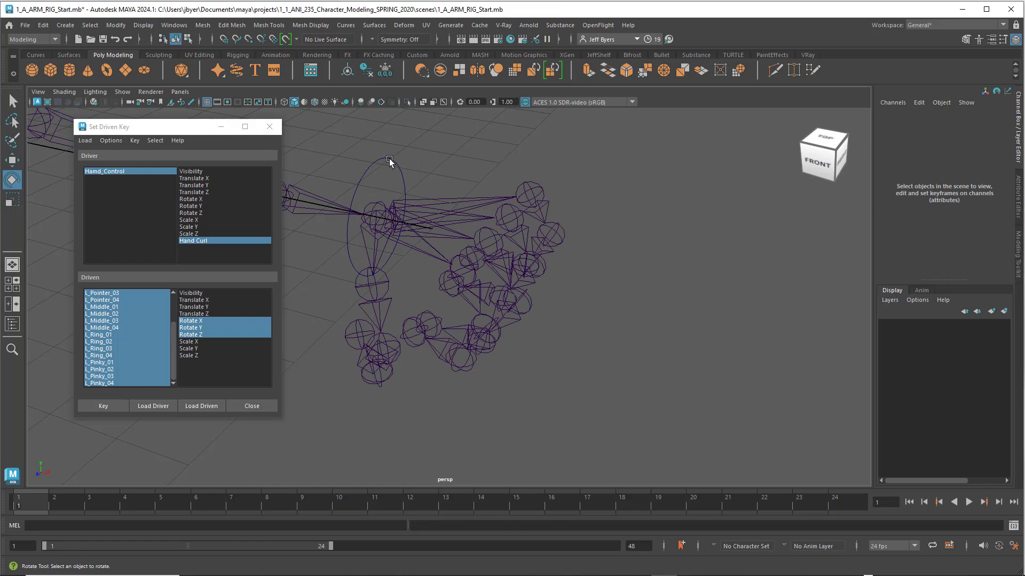
Select Hand_Control and pick its Hand Curl attribute to key the fist pose.
{"action": "left_click", "coordinate": [388, 160]}
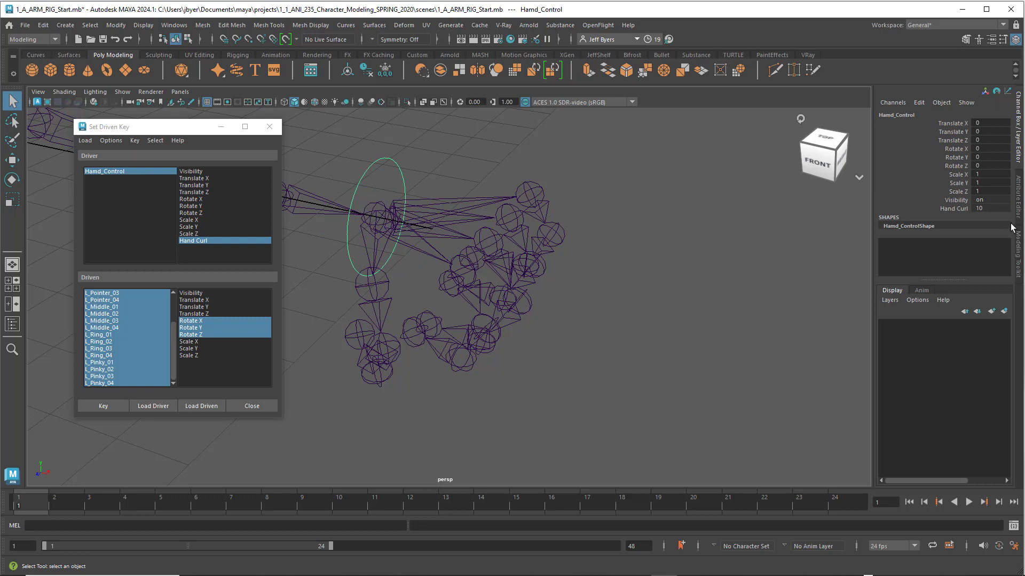
{"action": "left_click", "coordinate": [953, 208]}
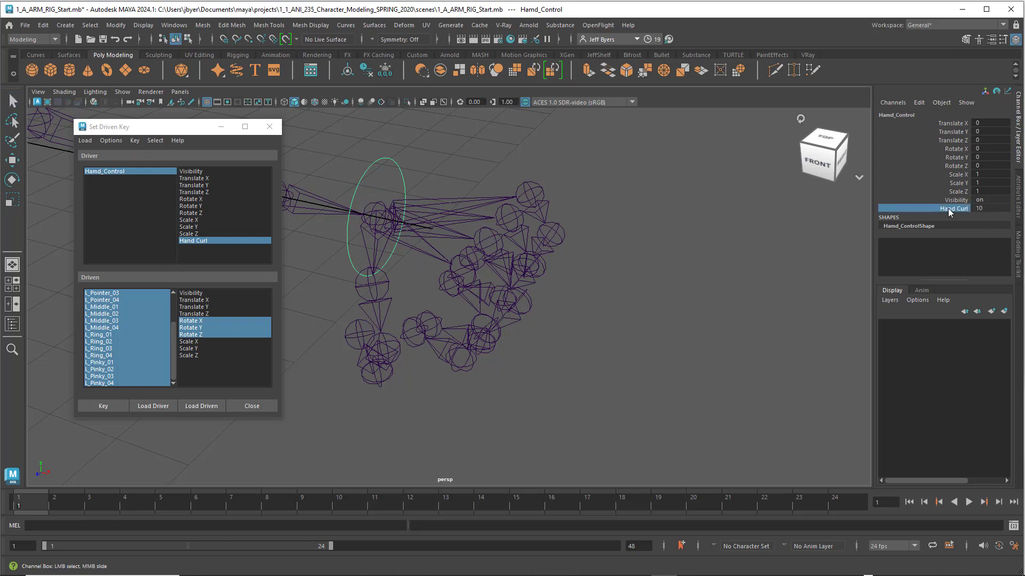
{"action": "mouse_move", "coordinate": [959, 210]}
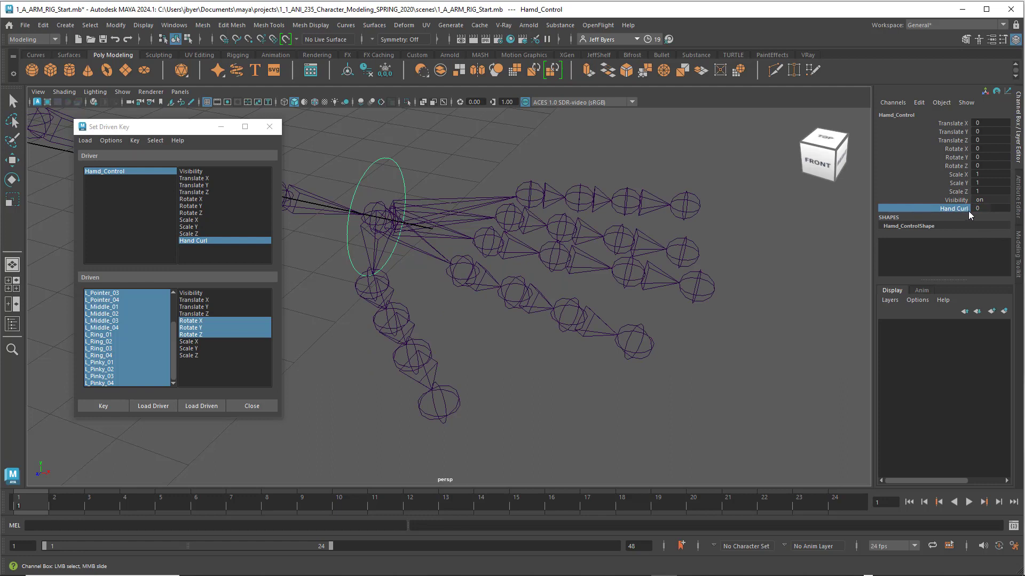
Key Hand Curl at 0 on frame 1 and 10 on frame 24.
{"action": "left_click", "coordinate": [990, 208]}
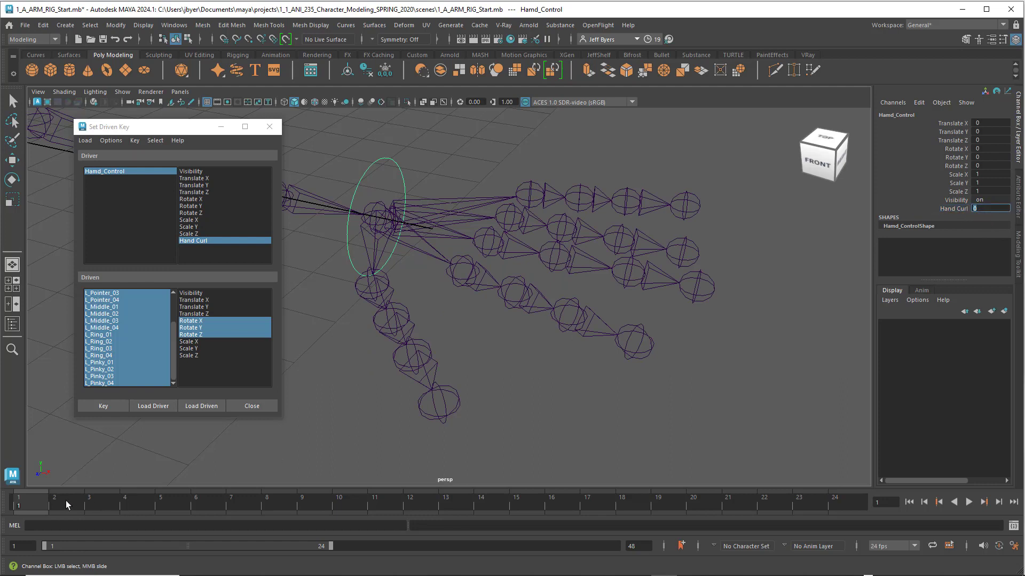
{"action": "mouse_move", "coordinate": [835, 506]}
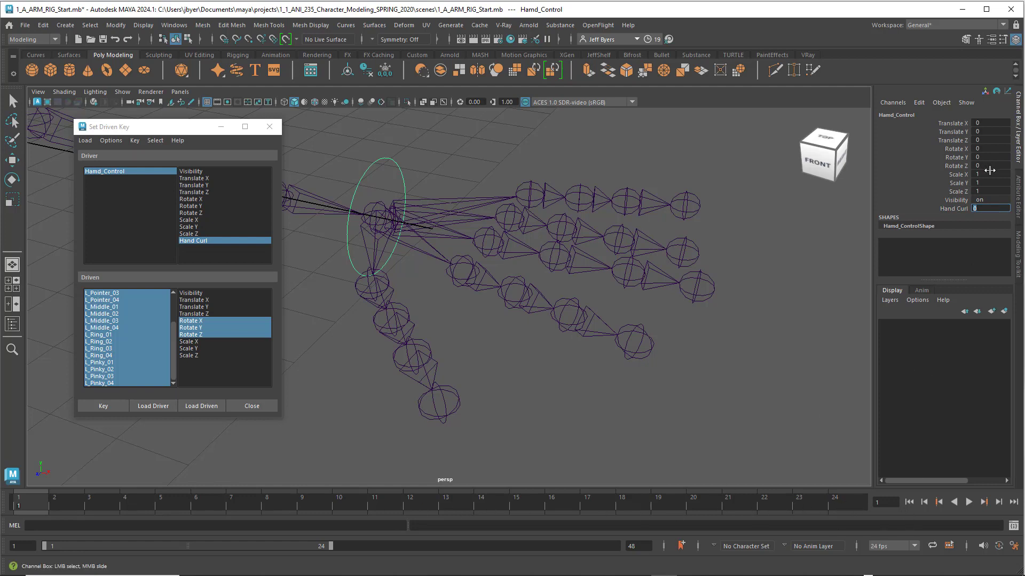
{"action": "mouse_move", "coordinate": [51, 484]}
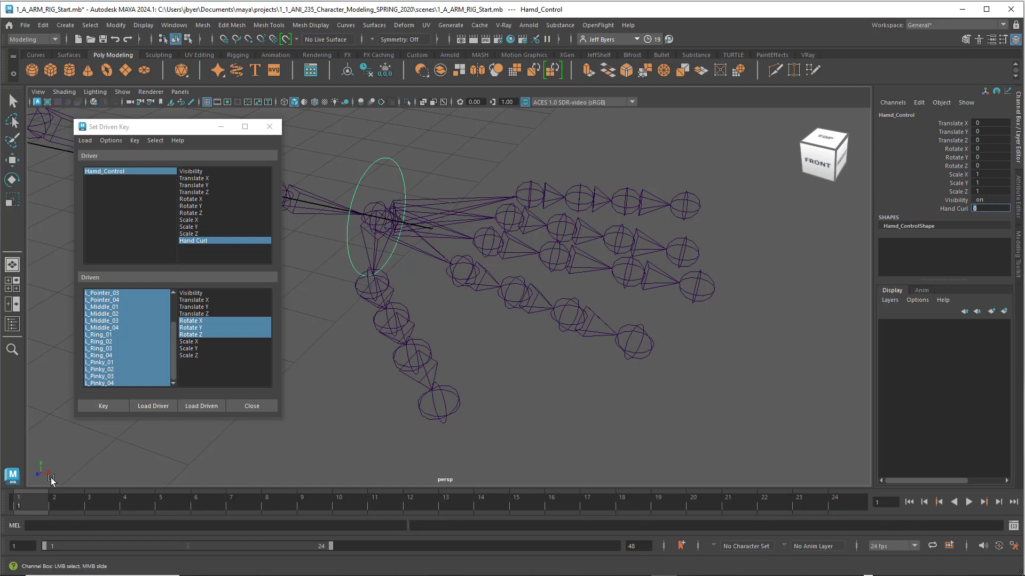
{"action": "mouse_move", "coordinate": [957, 276]}
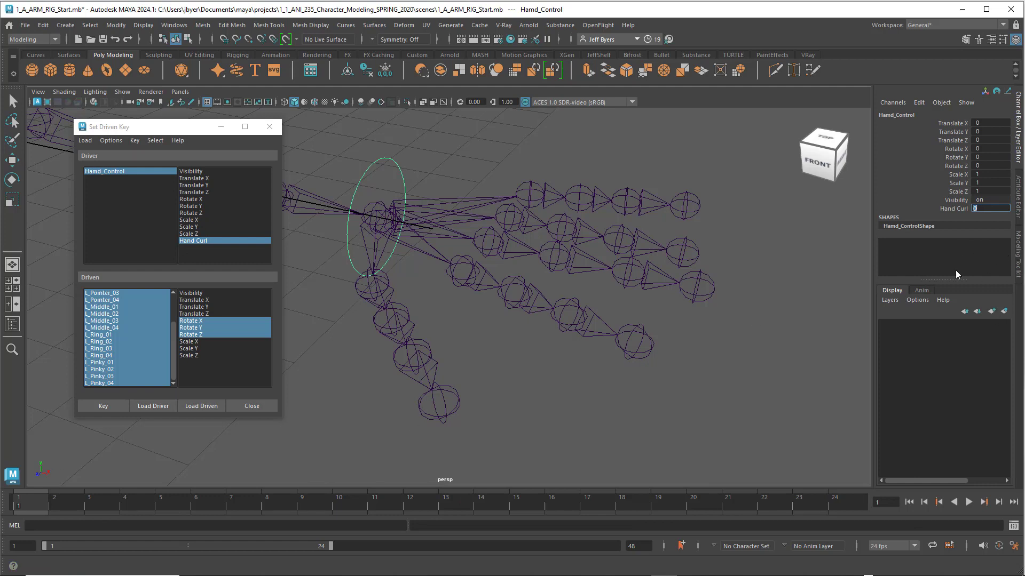
{"action": "mouse_move", "coordinate": [948, 215]}
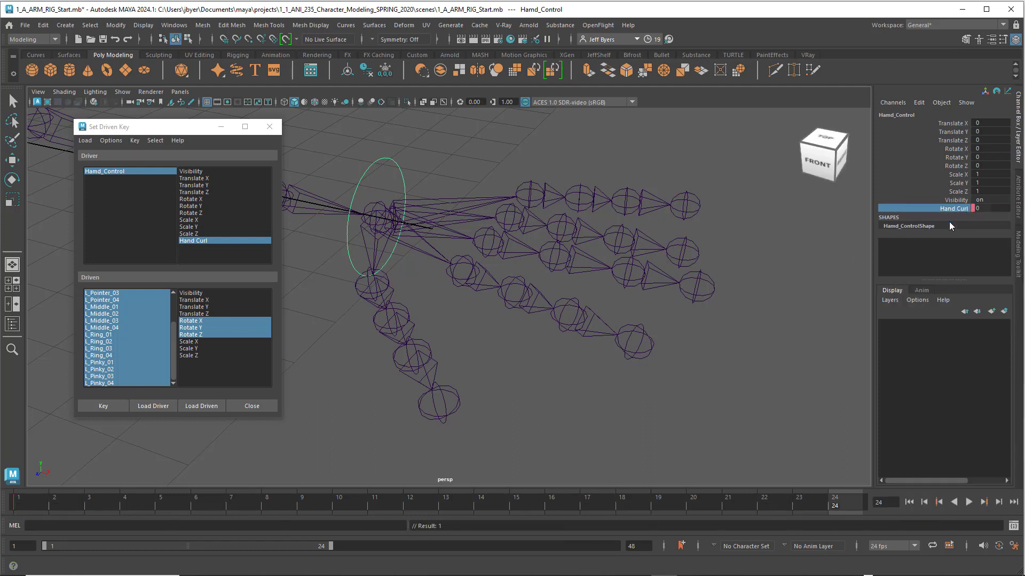
{"action": "left_click", "coordinate": [988, 208]}
{"action": "type", "text": "10"}
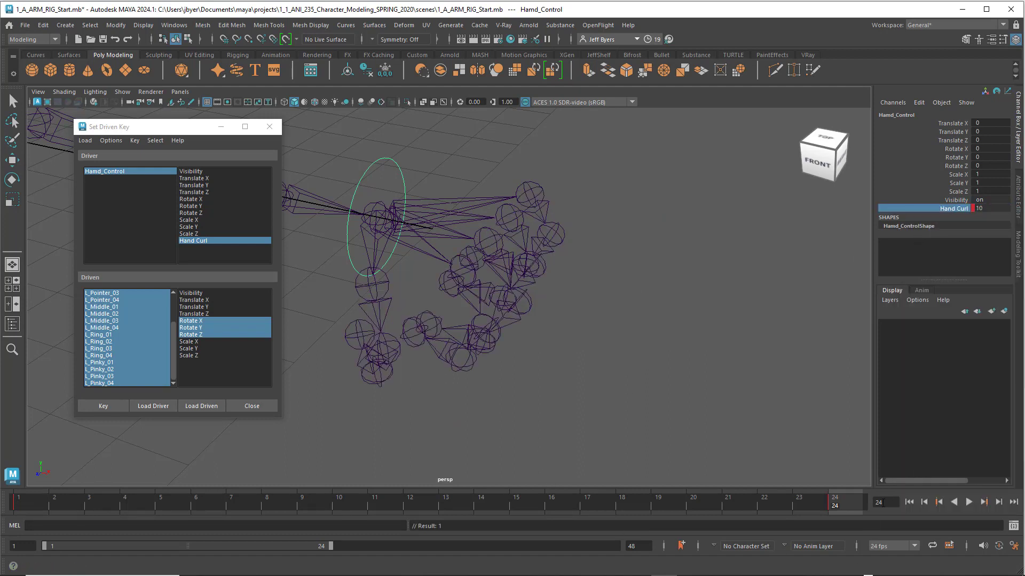
Set playback speed to real-time 24 fps in Time Slider preferences and save.
{"action": "left_click", "coordinate": [969, 502]}
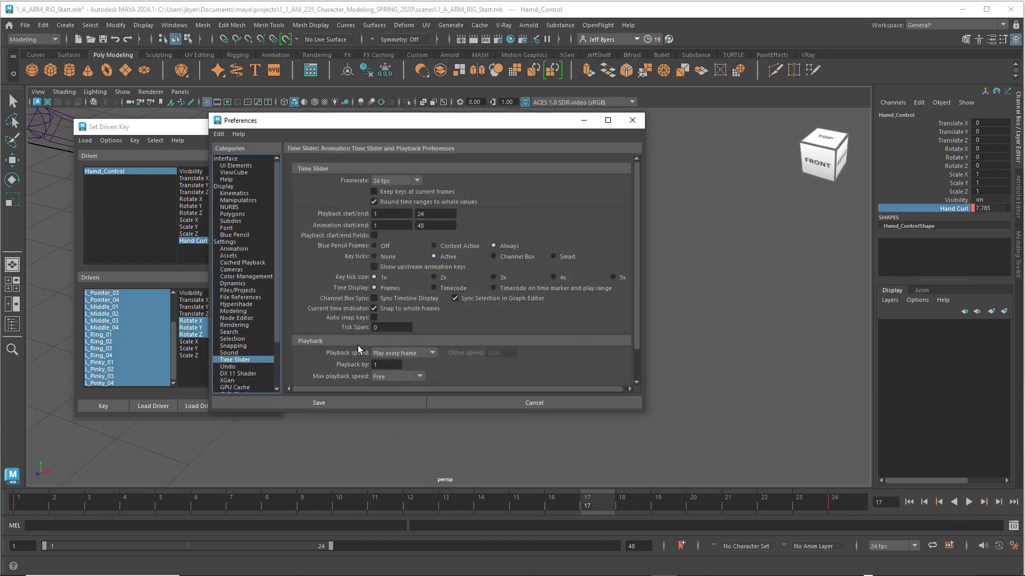
{"action": "left_click", "coordinate": [404, 353]}
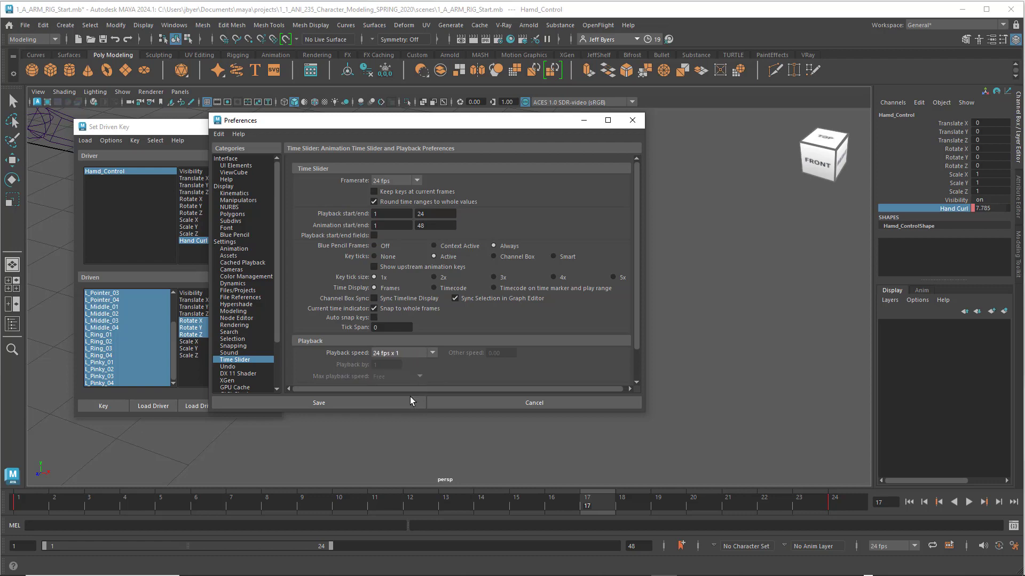
{"action": "left_click", "coordinate": [319, 402]}
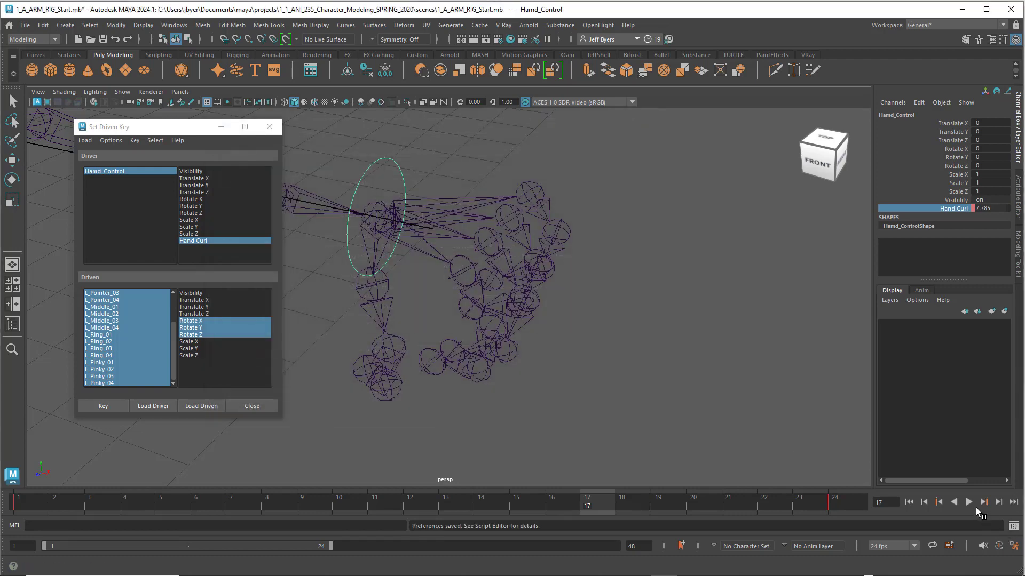
{"action": "left_click", "coordinate": [969, 502]}
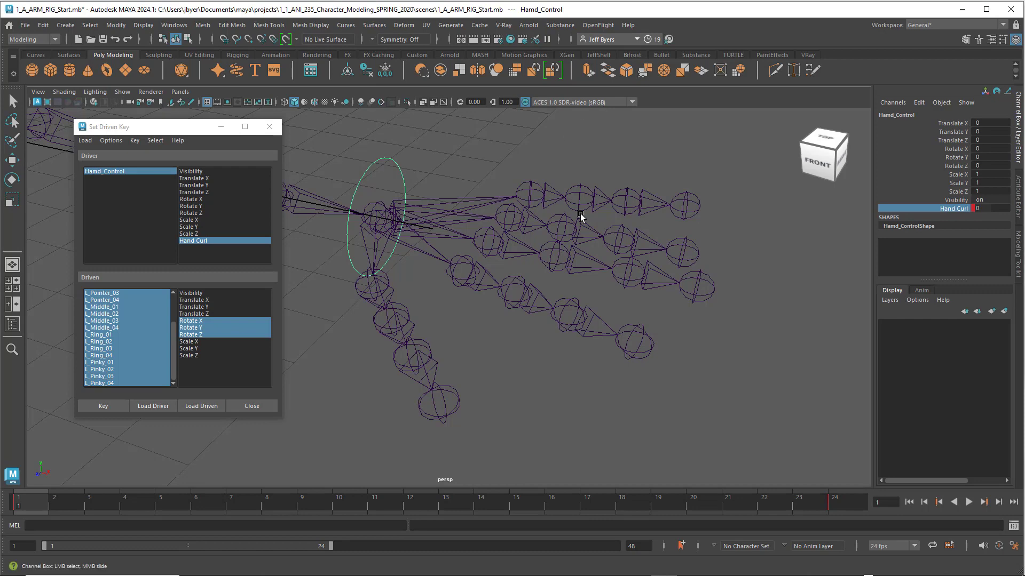
{"action": "mouse_move", "coordinate": [475, 177]}
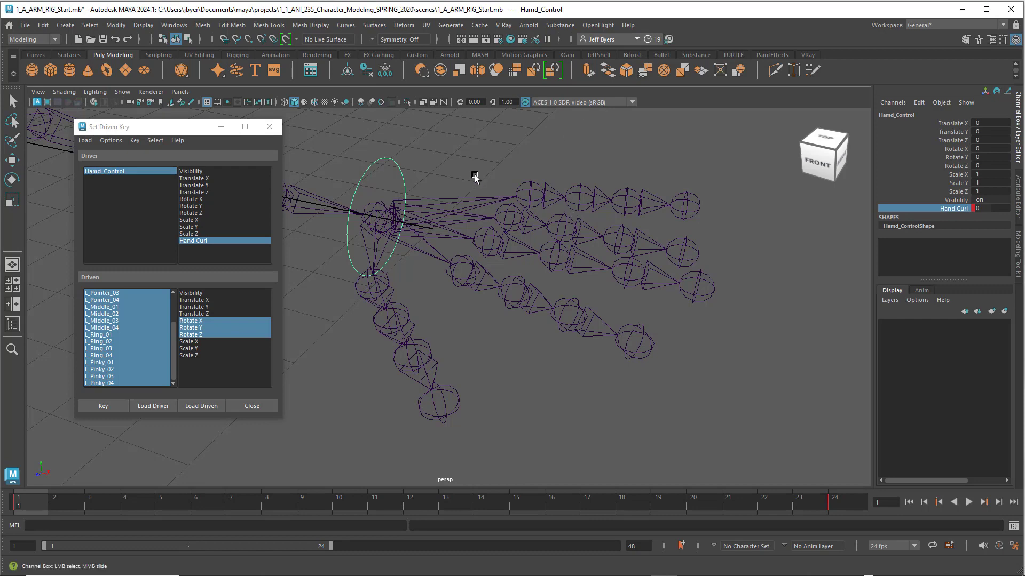